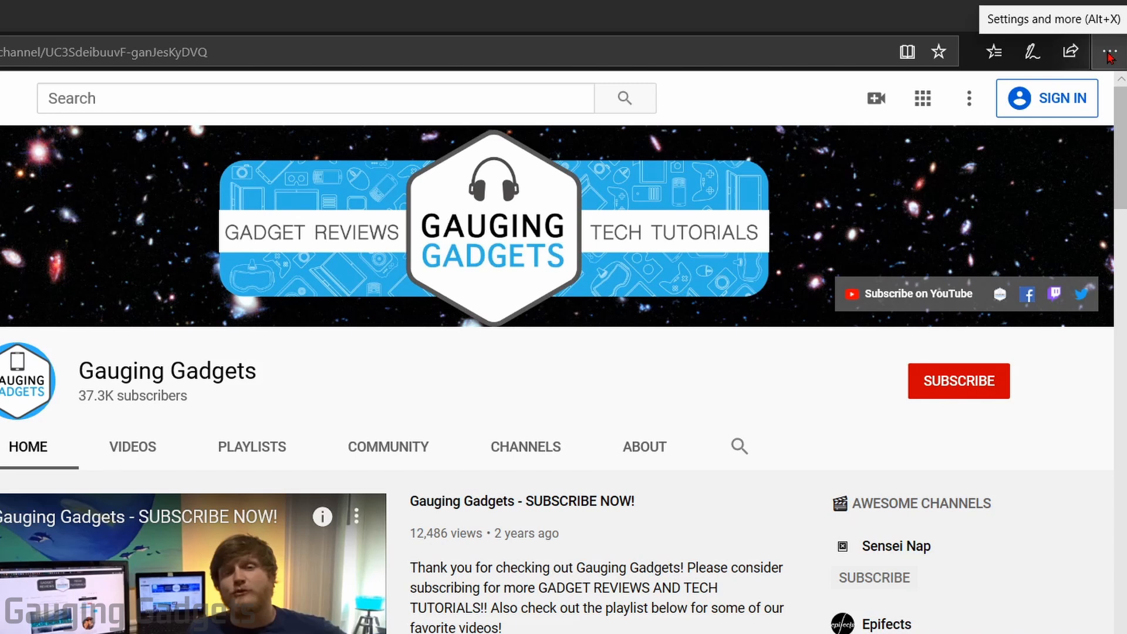
# Open Edge Settings from the Settings and more (…) menu
pyautogui.click(1108, 51)
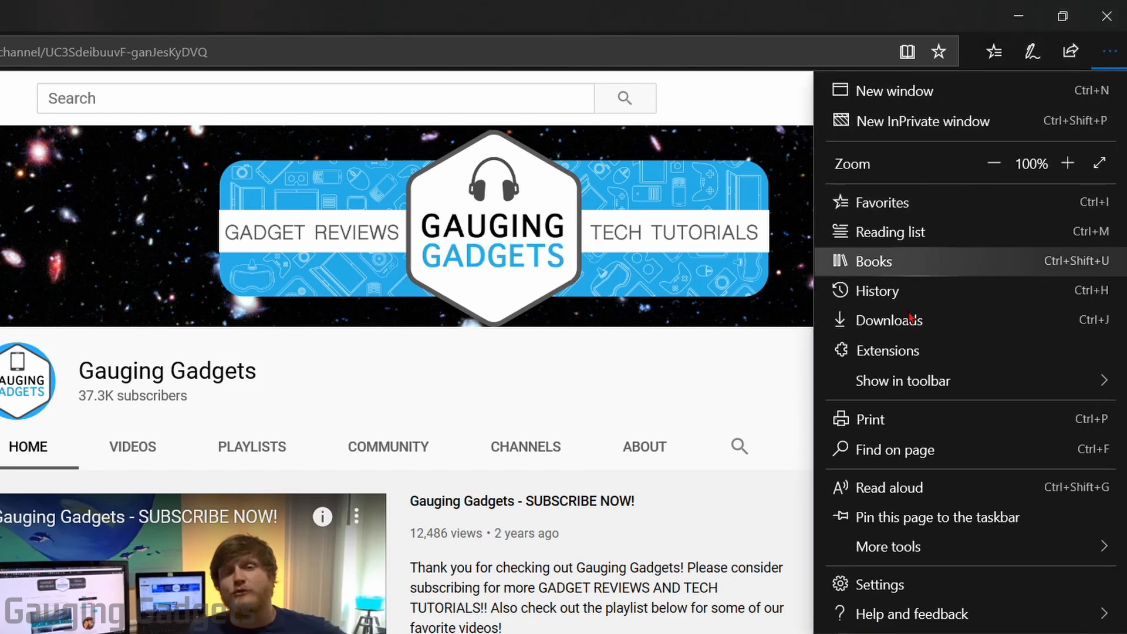
pyautogui.moveTo(878, 585)
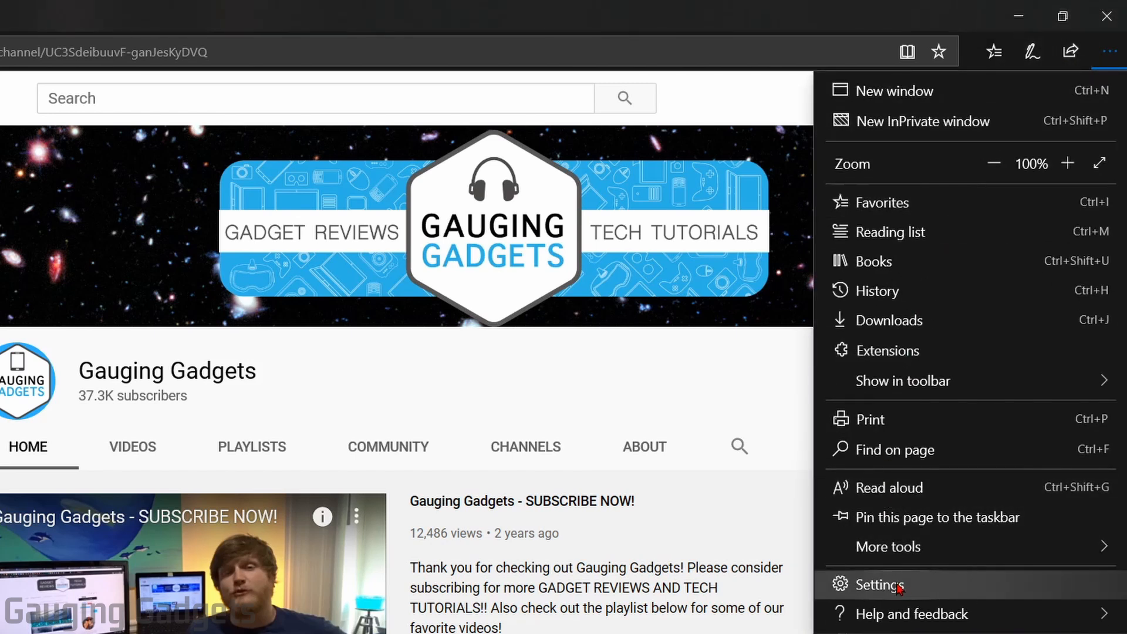
pyautogui.click(877, 585)
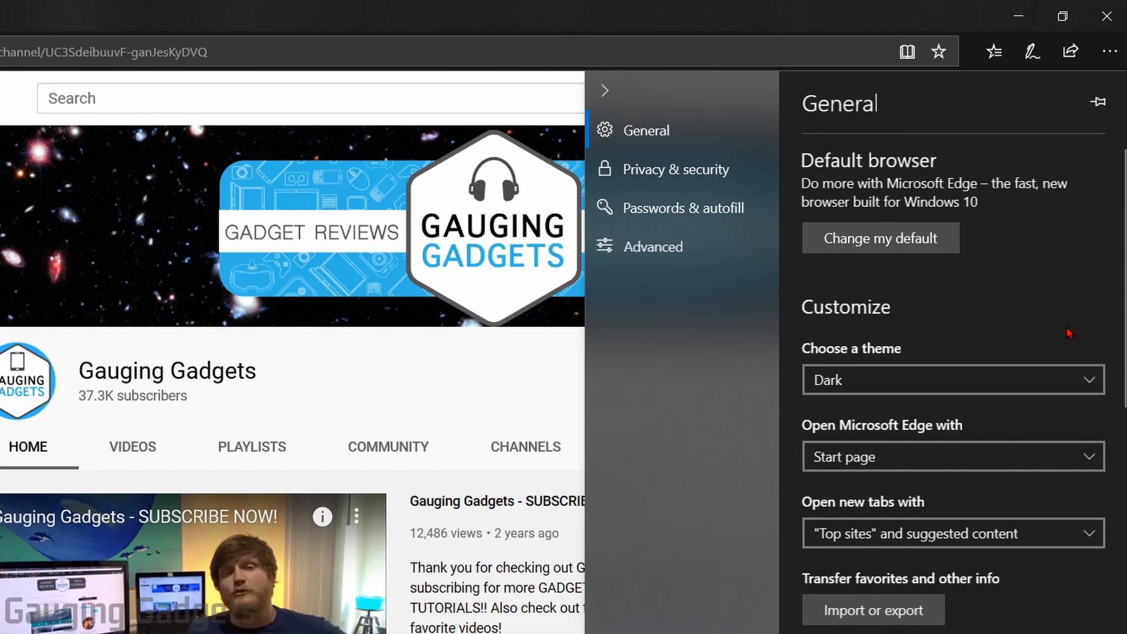
pyautogui.moveTo(654, 175)
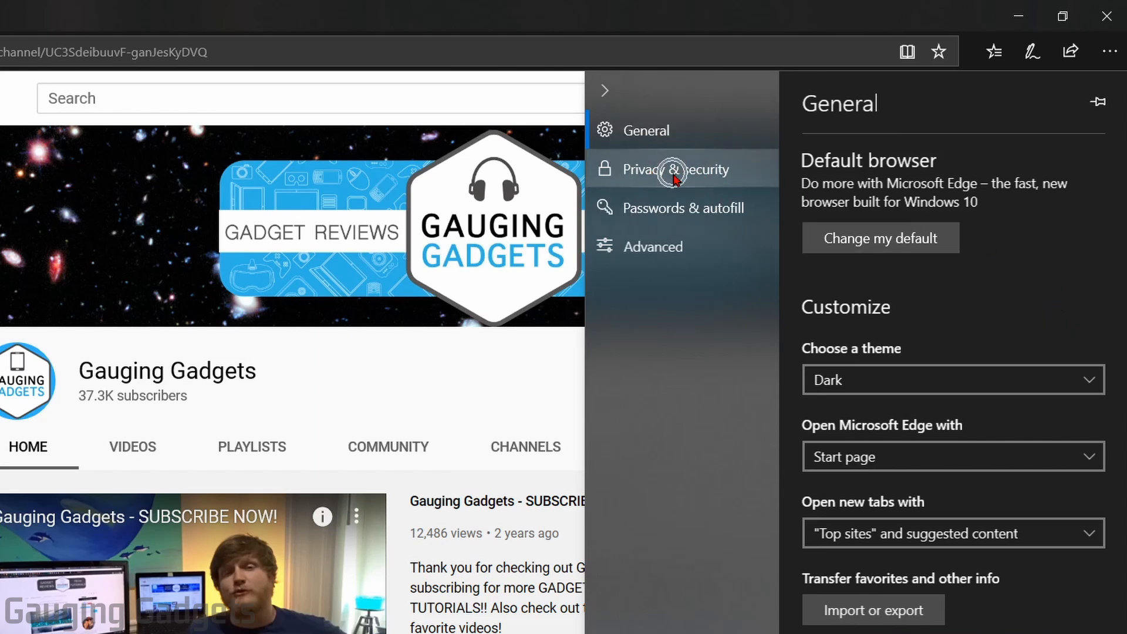
# Go to Privacy & security and open the 'Choose what to clear' data list
pyautogui.click(675, 169)
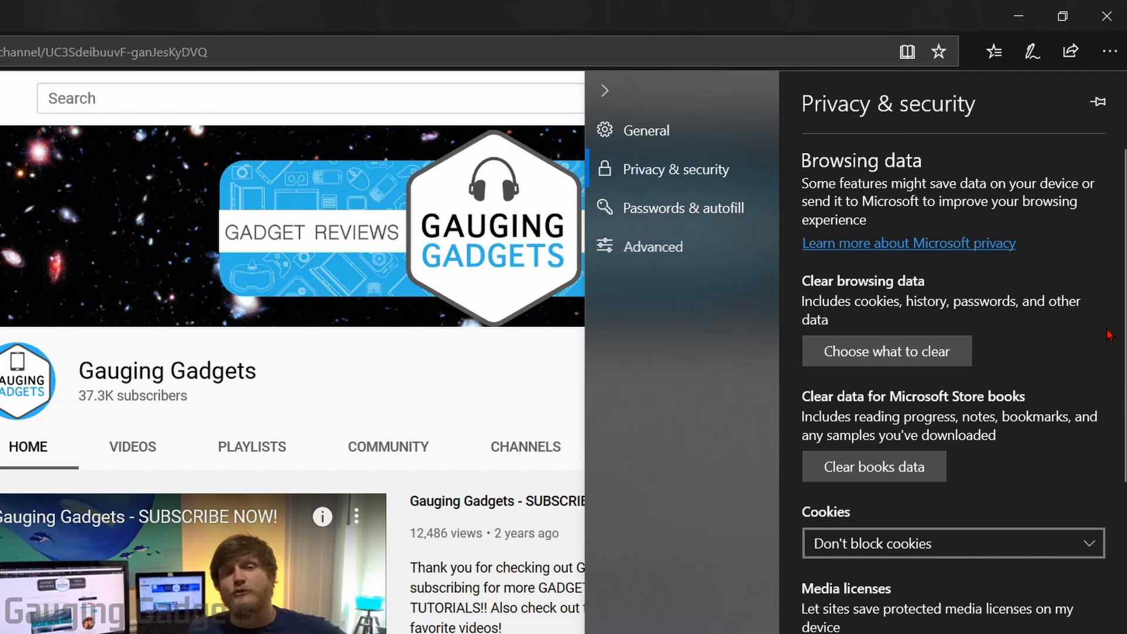
pyautogui.moveTo(781, 294)
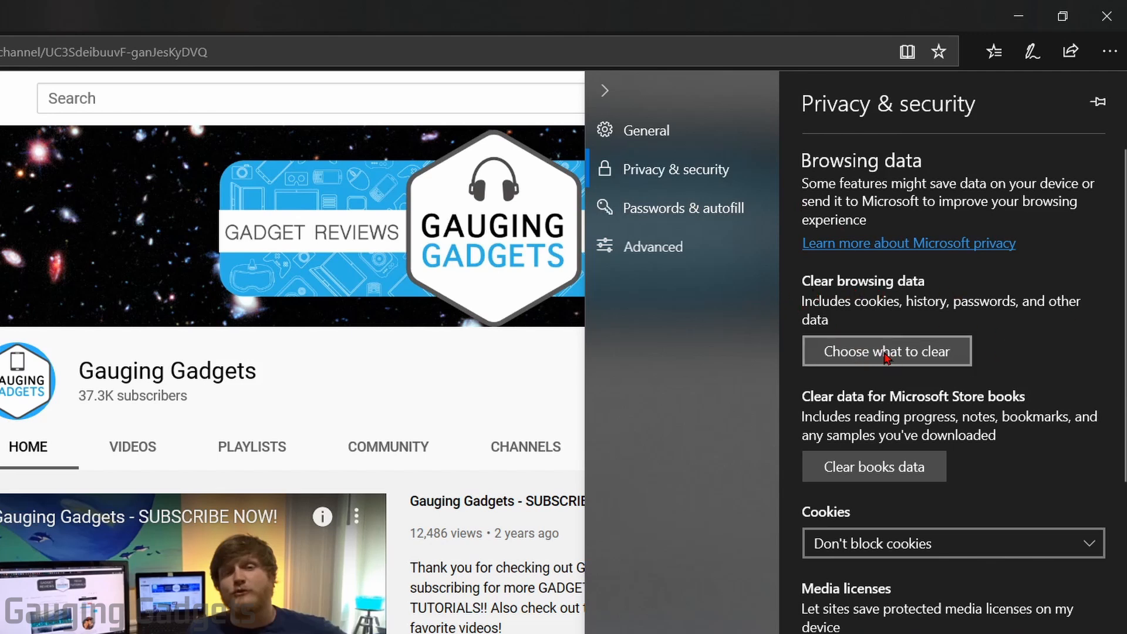
pyautogui.click(885, 351)
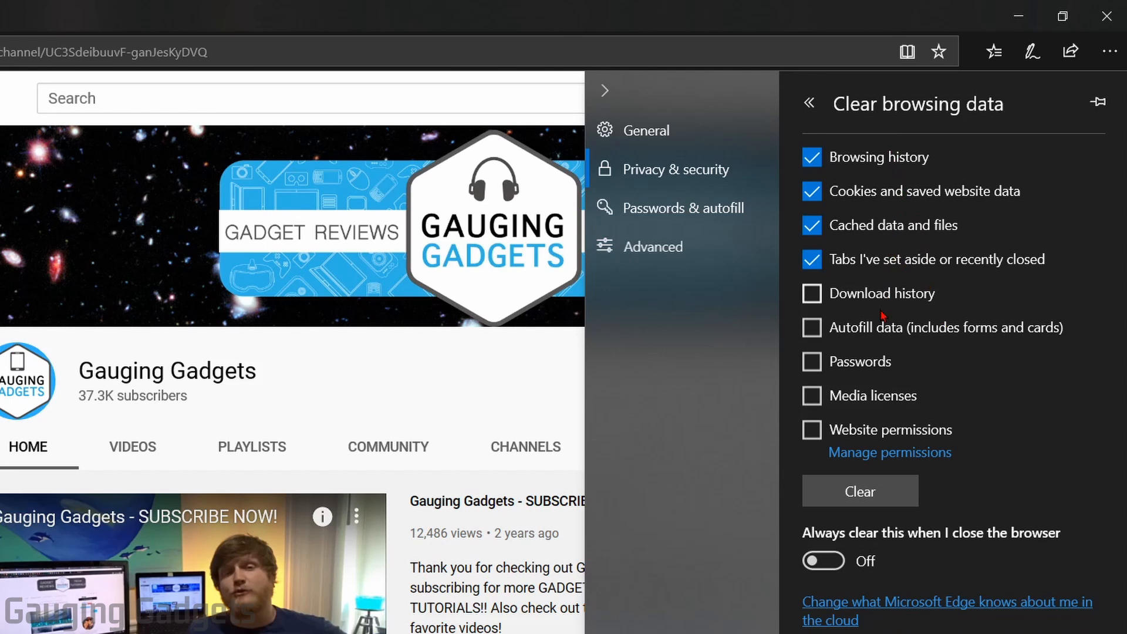
pyautogui.moveTo(920, 201)
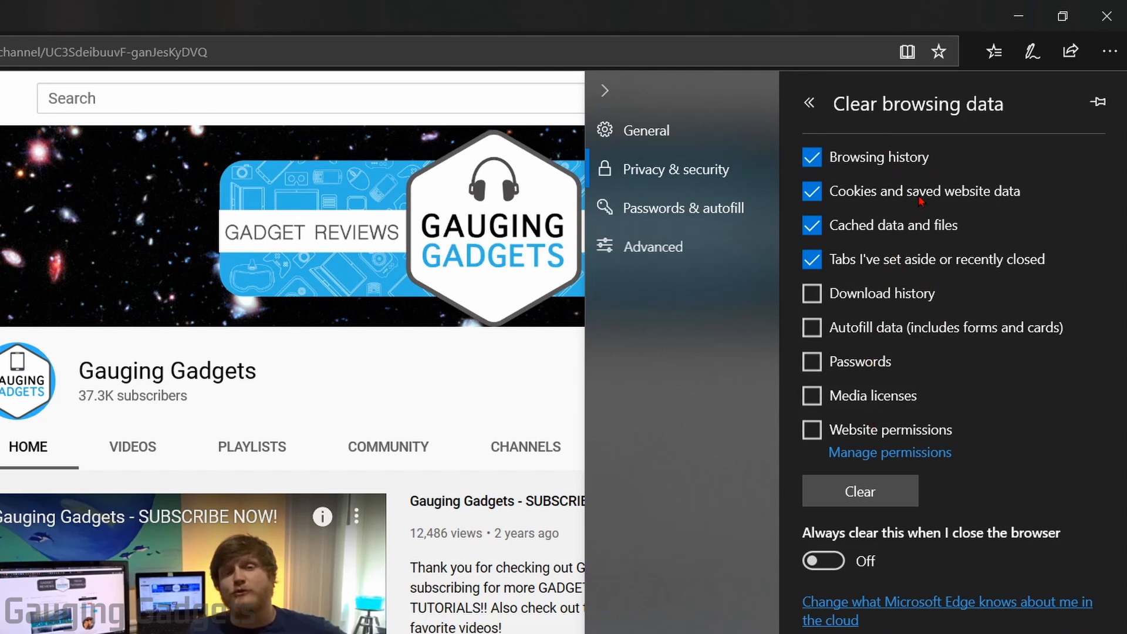
pyautogui.moveTo(923, 250)
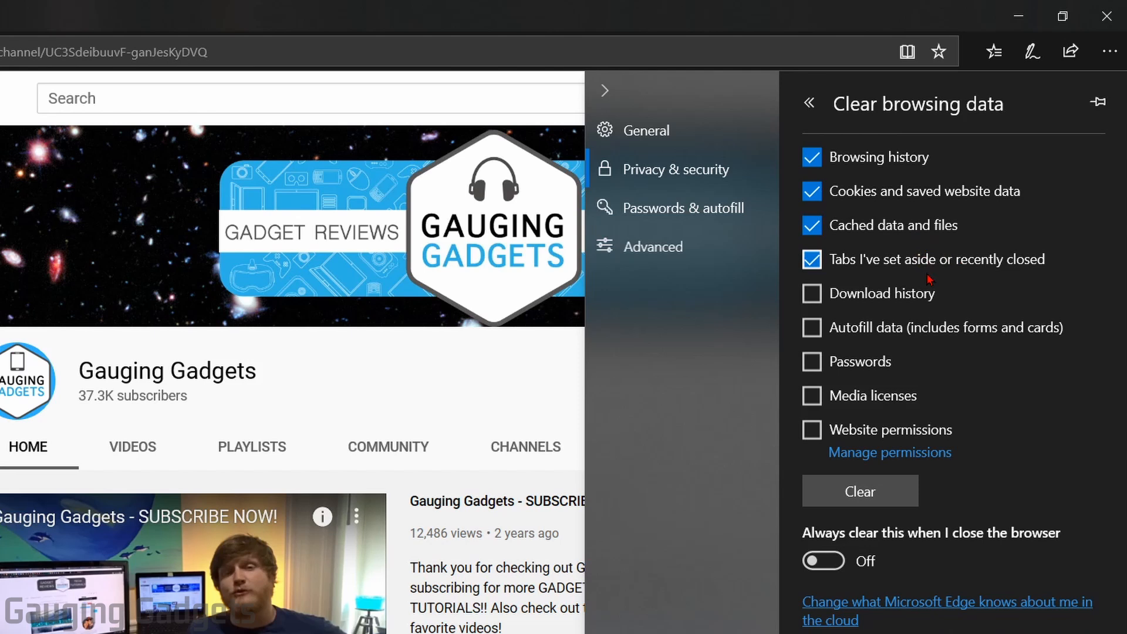
# Uncheck browsing history and cookies, then clear just cached data and files
pyautogui.click(811, 157)
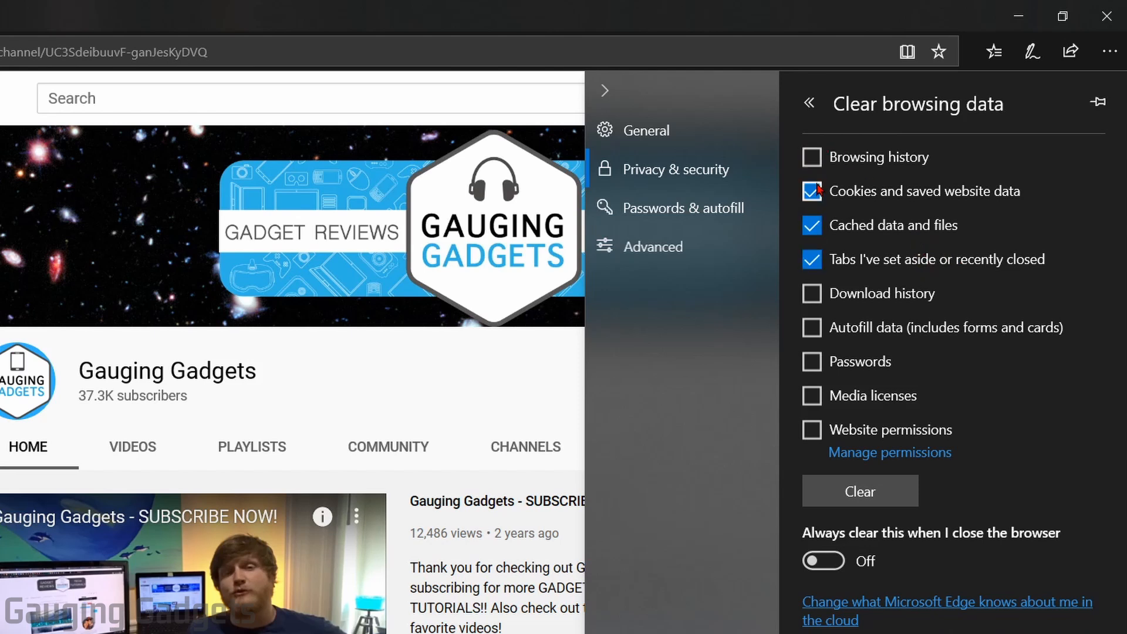
pyautogui.click(811, 190)
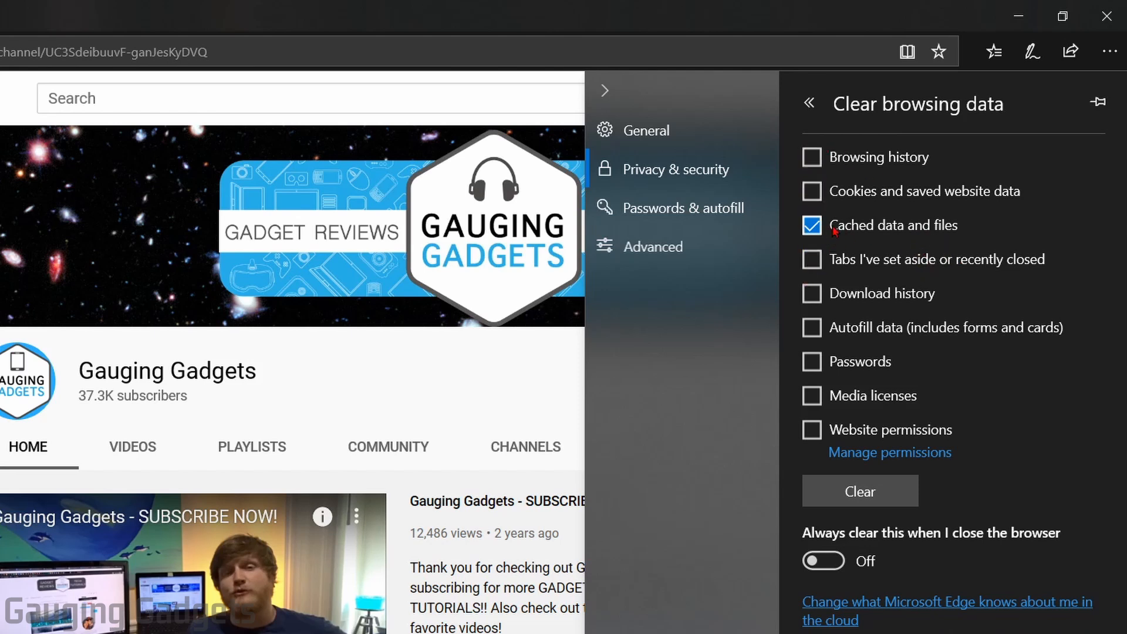
pyautogui.moveTo(934, 228)
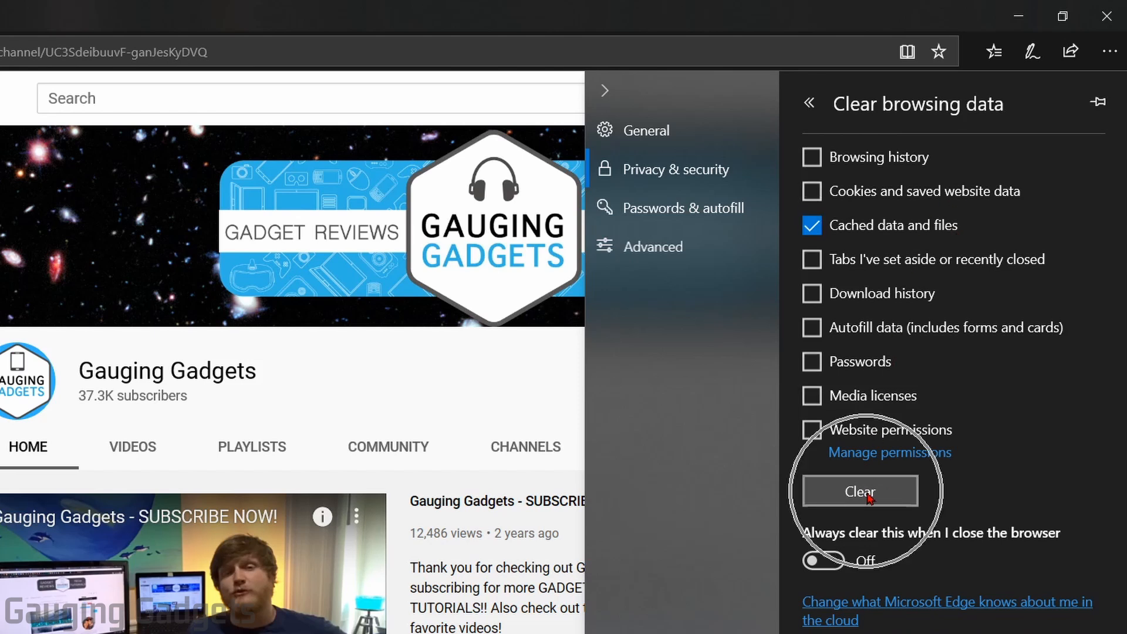
pyautogui.click(859, 490)
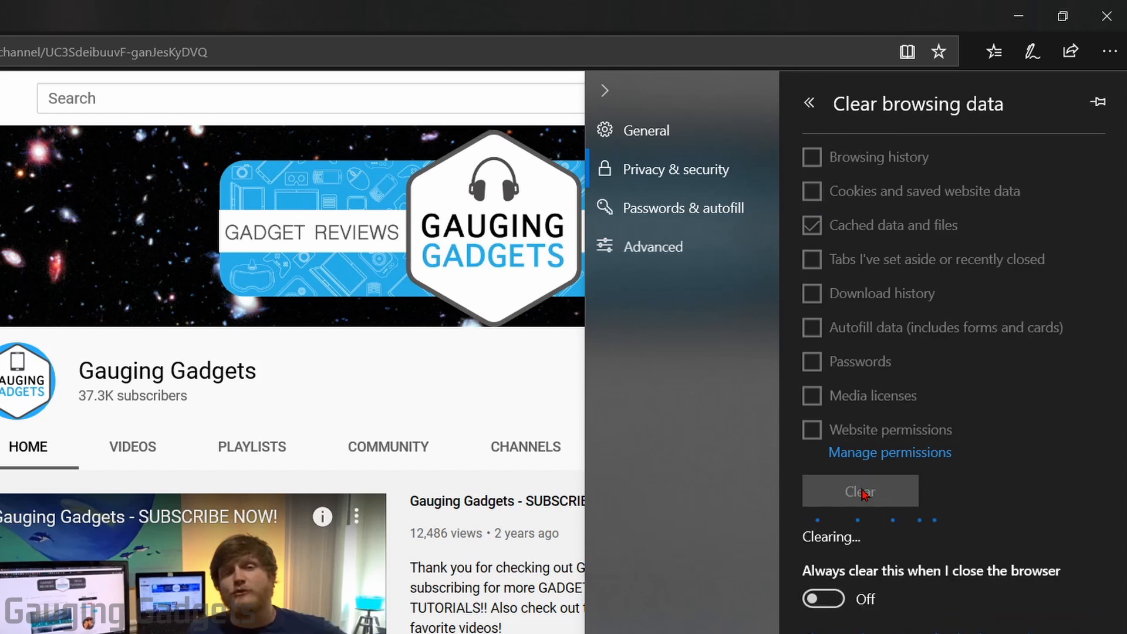
pyautogui.click(858, 491)
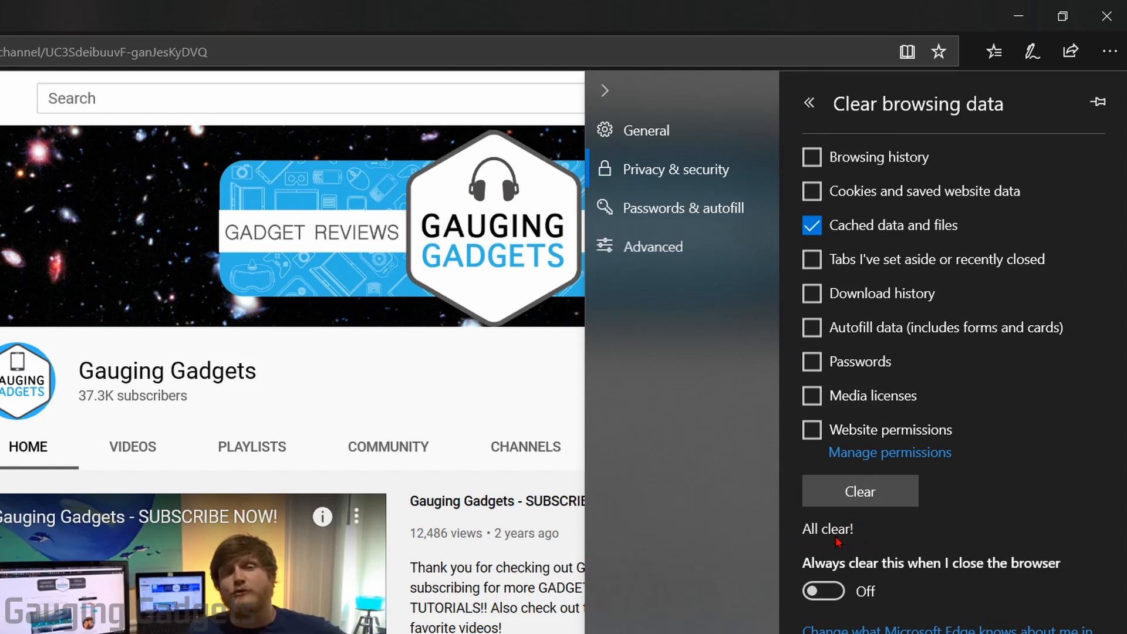
pyautogui.moveTo(972, 476)
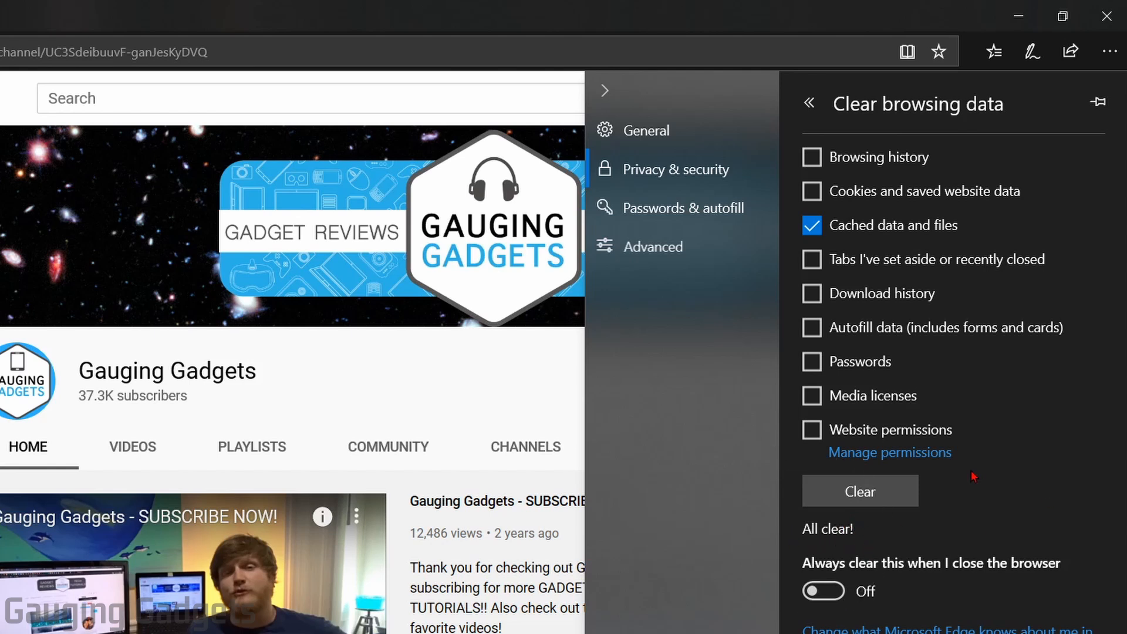
pyautogui.moveTo(935, 453)
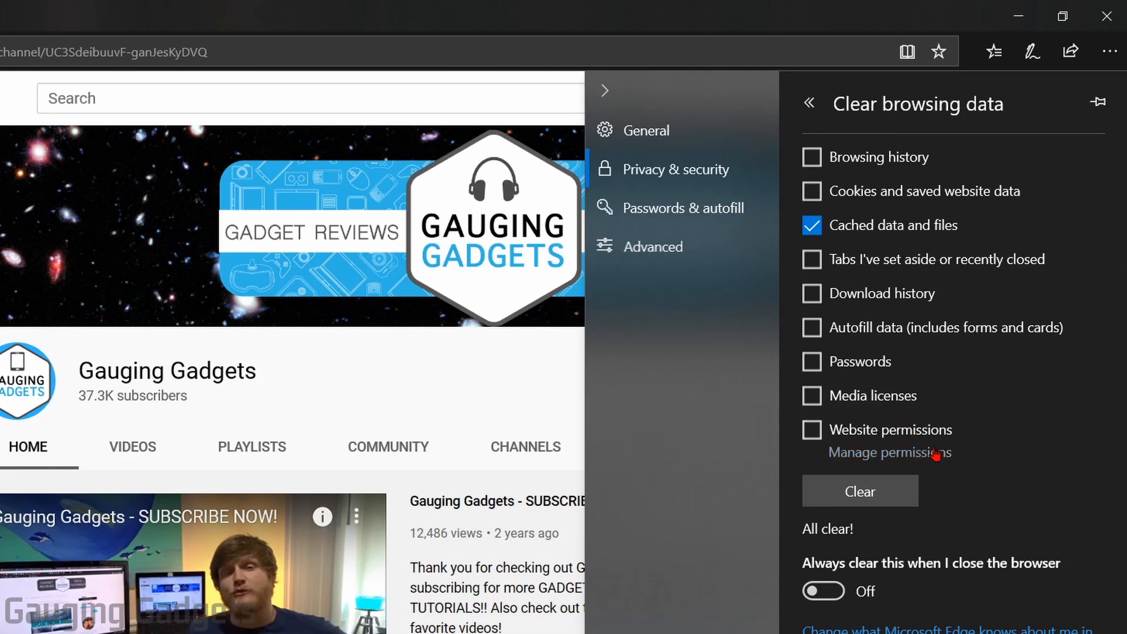
pyautogui.moveTo(812, 157)
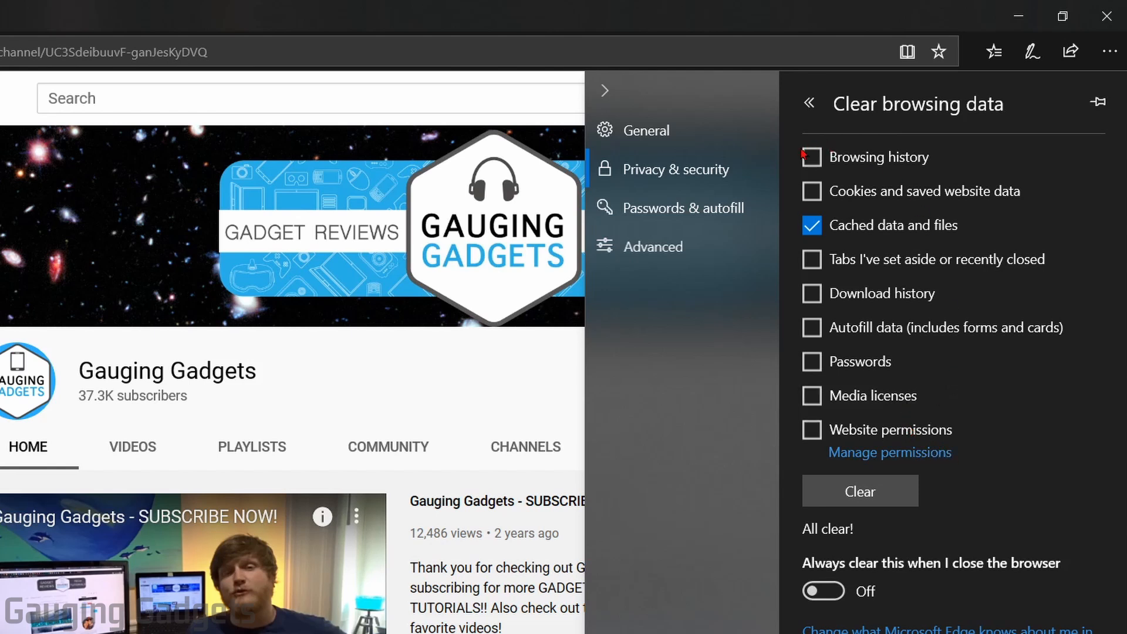
# Recheck browsing history and cookies, then clear them along with cached files
pyautogui.click(811, 157)
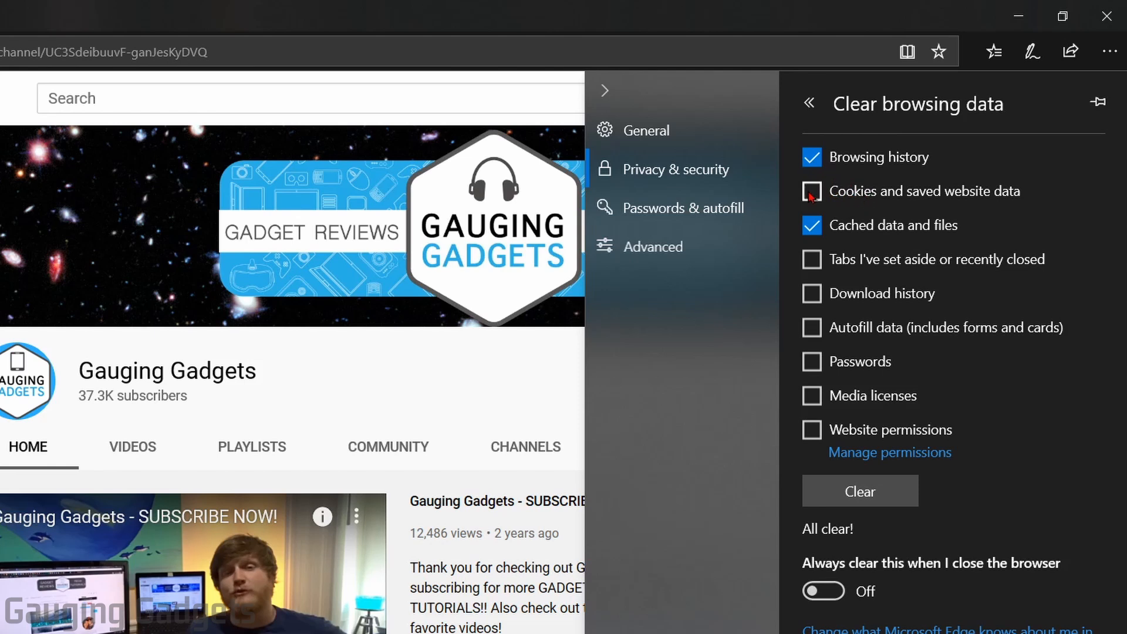
pyautogui.click(811, 190)
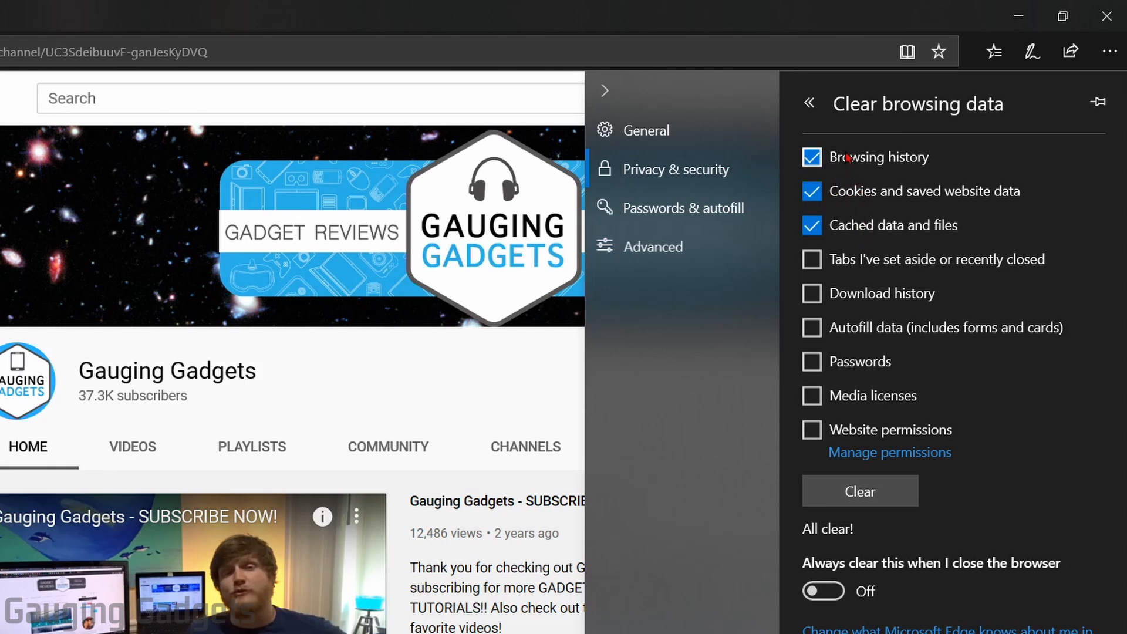
pyautogui.moveTo(837, 467)
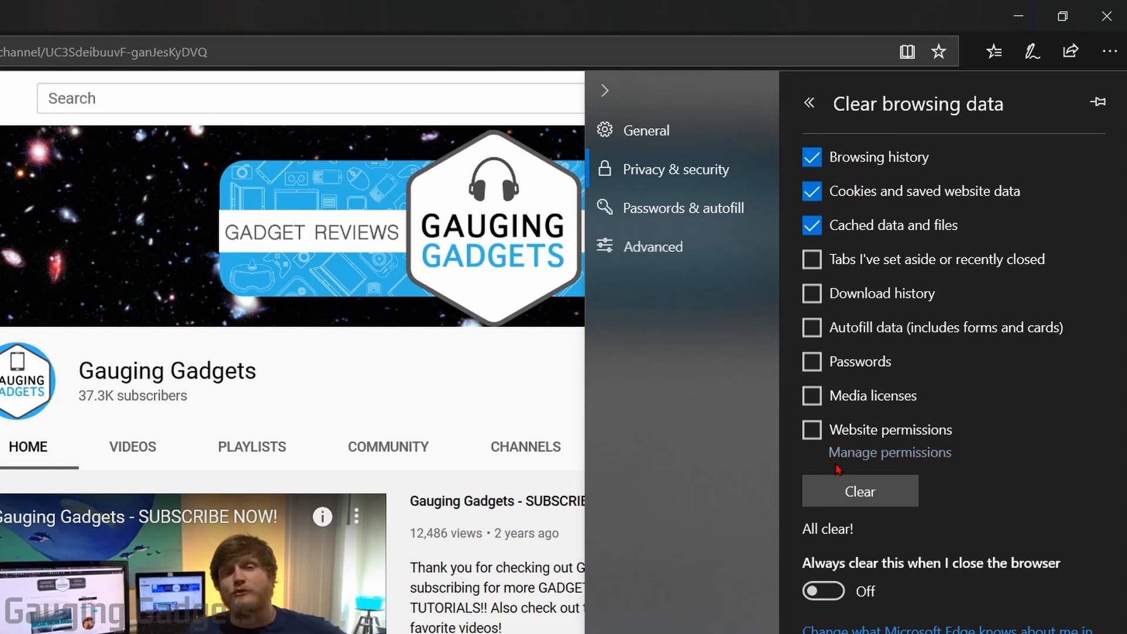
pyautogui.click(860, 491)
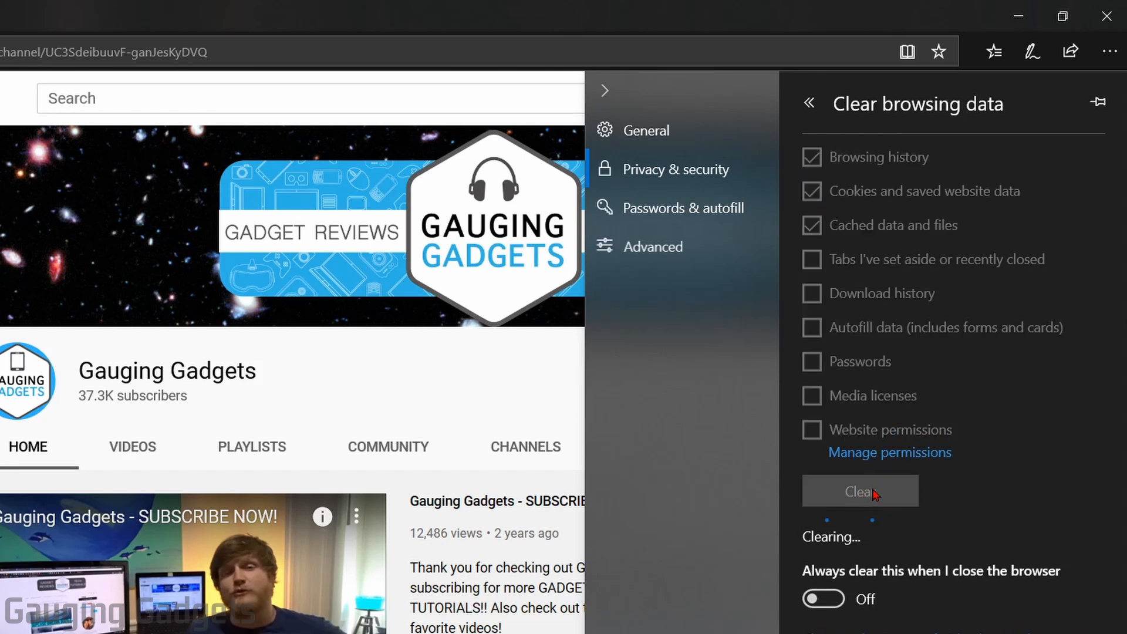
pyautogui.click(859, 490)
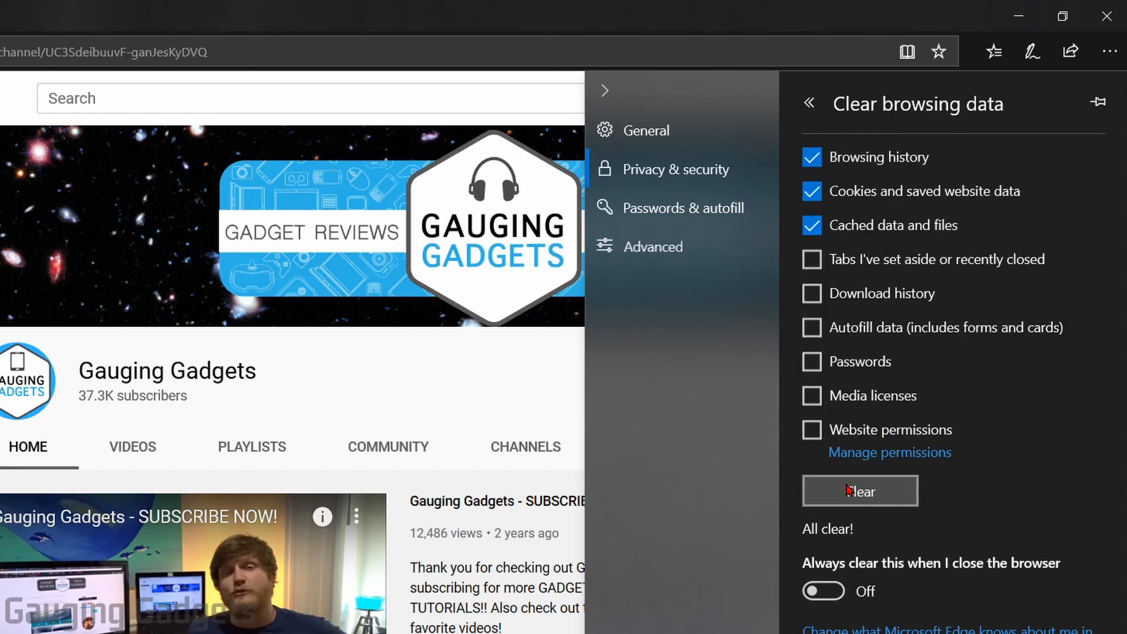